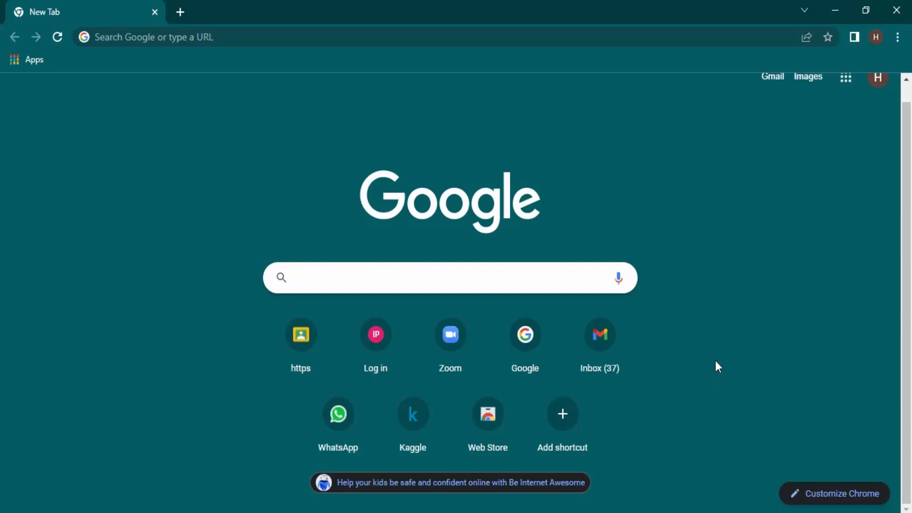
mouse_move(724, 345)
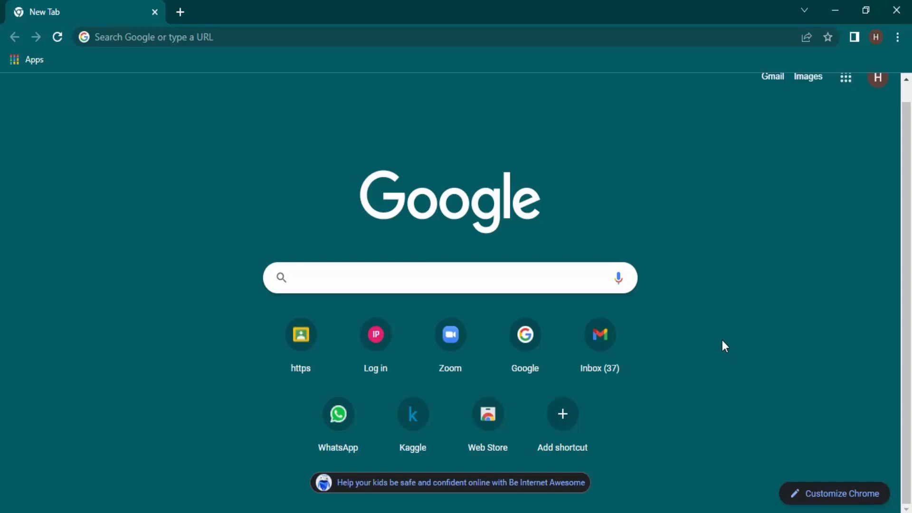
mouse_move(682, 335)
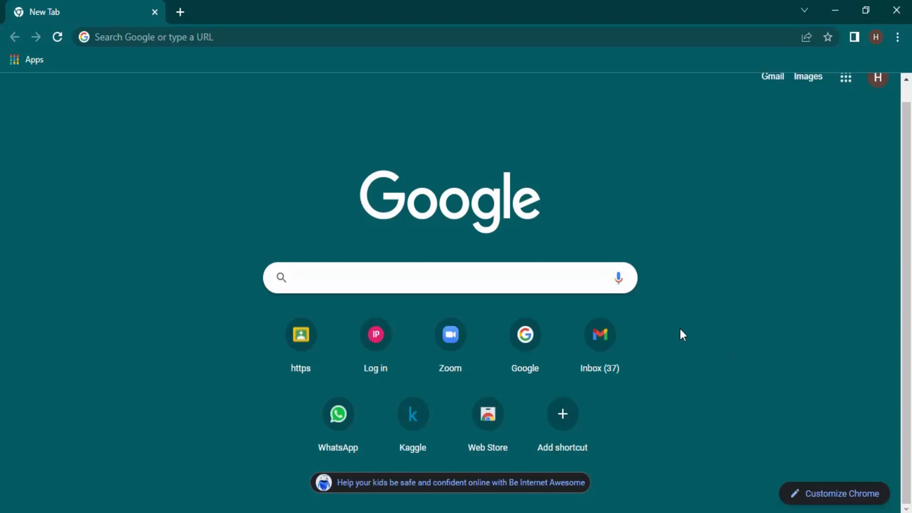
- Enter "power" in the address bar and view its dropdown suggestions
left_click(448, 278)
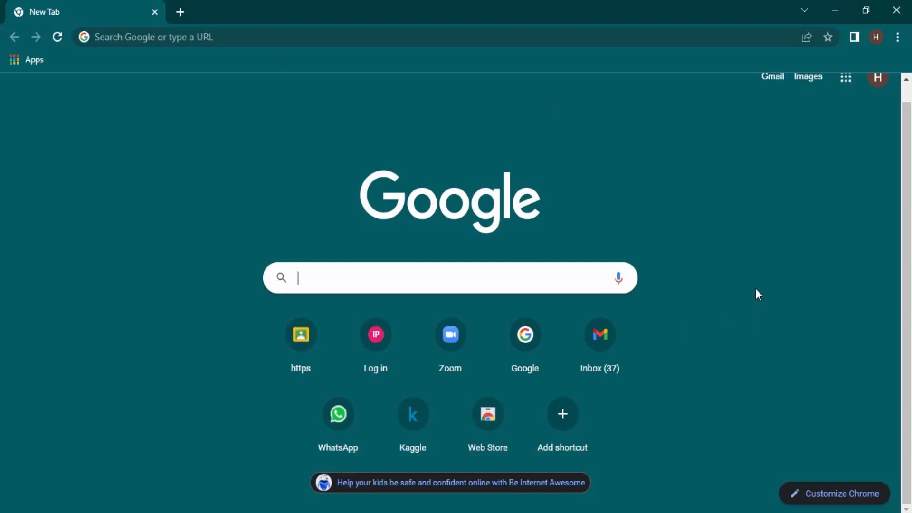
mouse_move(749, 273)
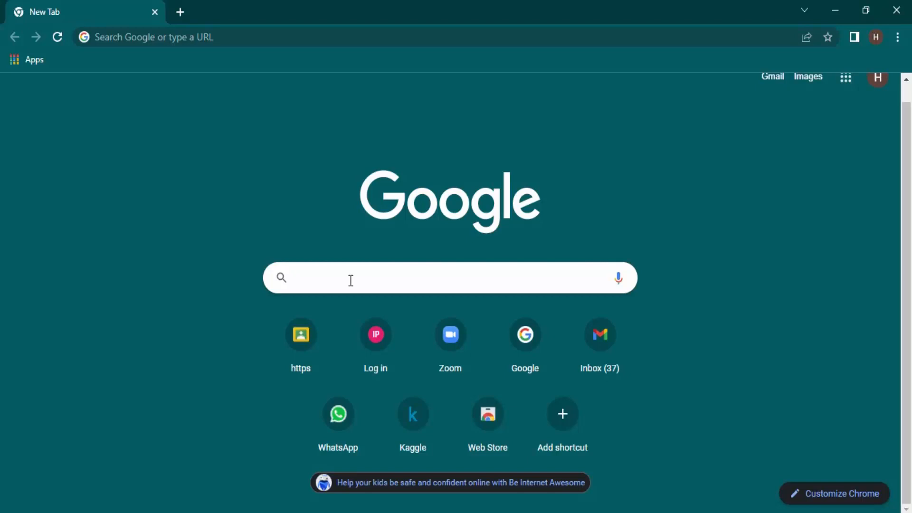
left_click(156, 37)
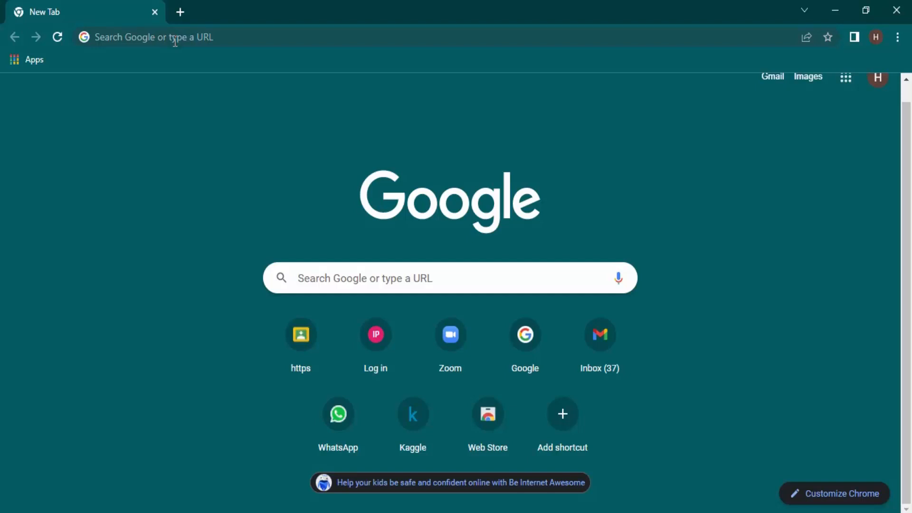
left_click(174, 38)
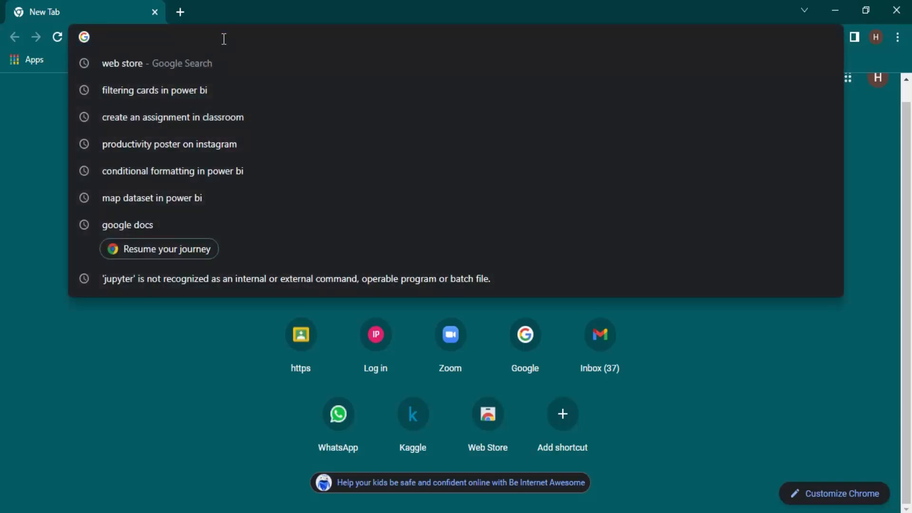
type("powe")
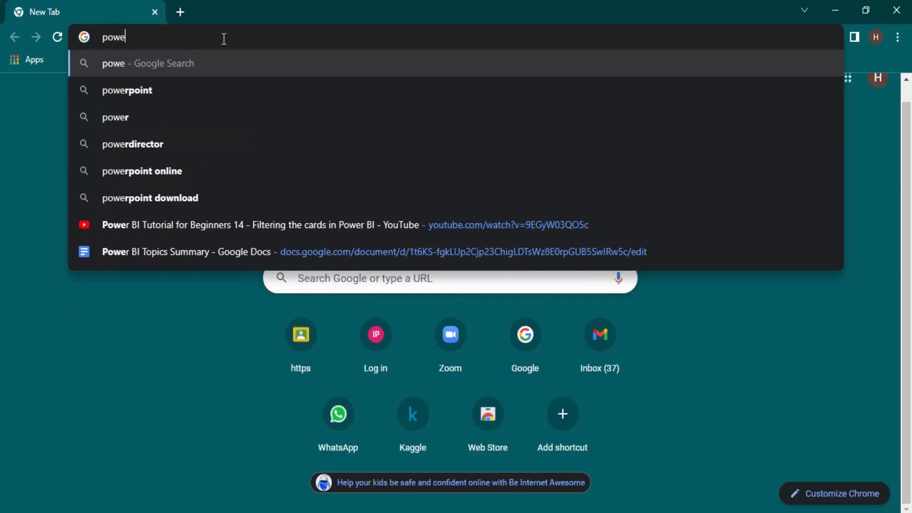
type("r")
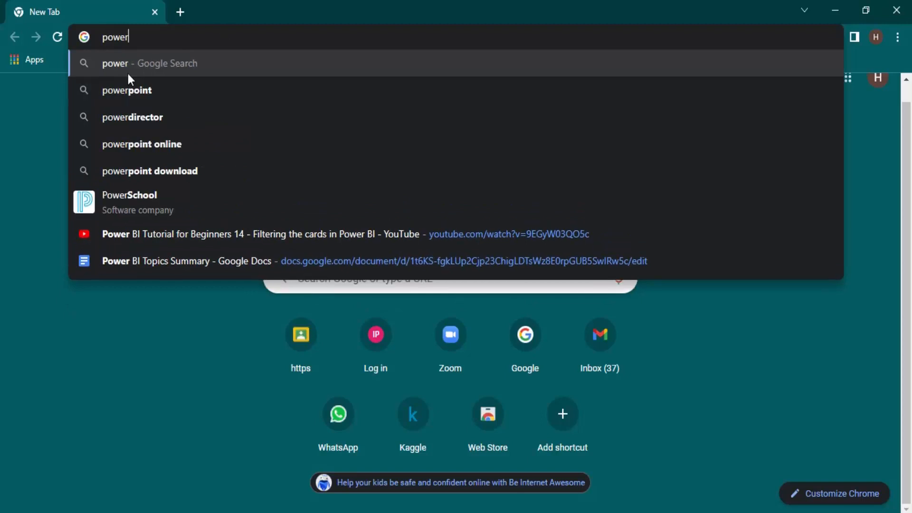
mouse_move(143, 185)
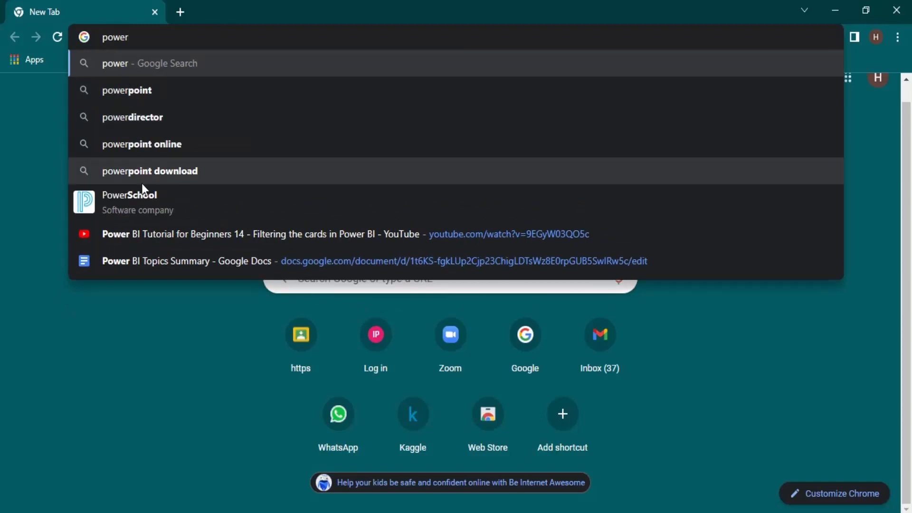
mouse_move(186, 273)
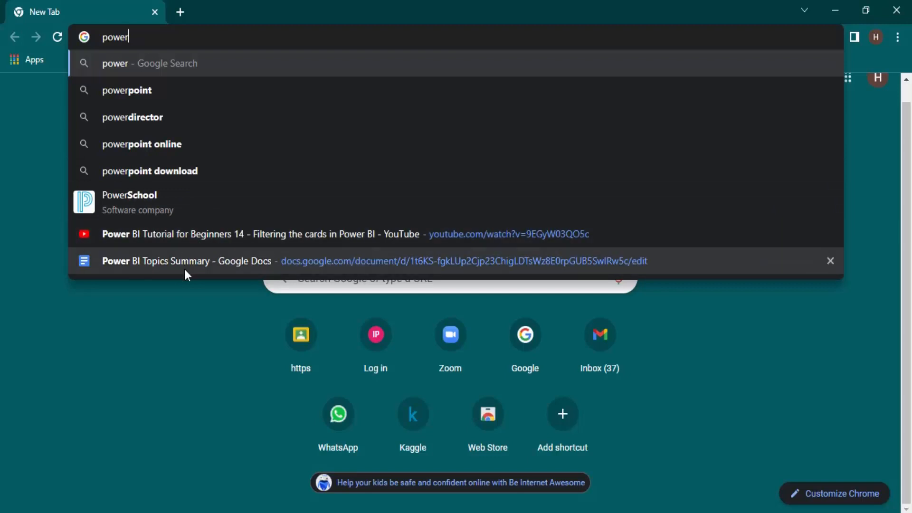
mouse_move(178, 240)
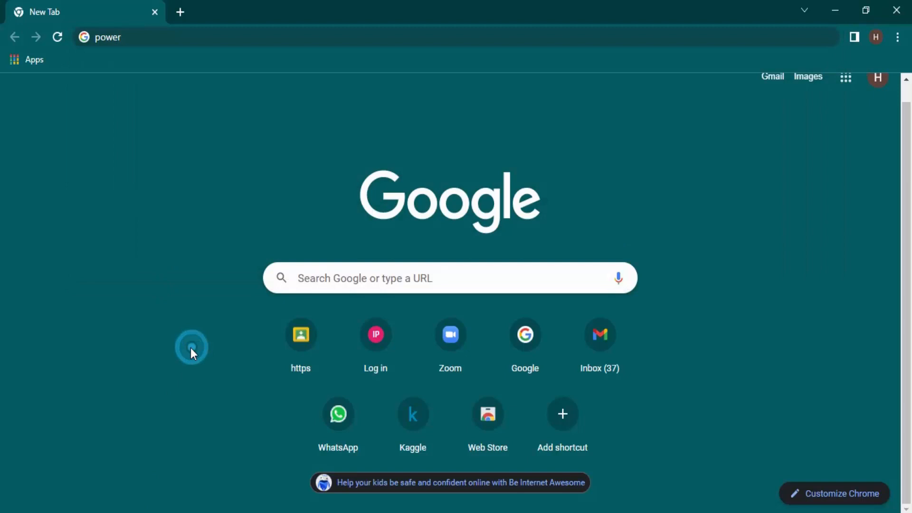
- Type "power" into the new-tab page search box to see its suggestions
type("power")
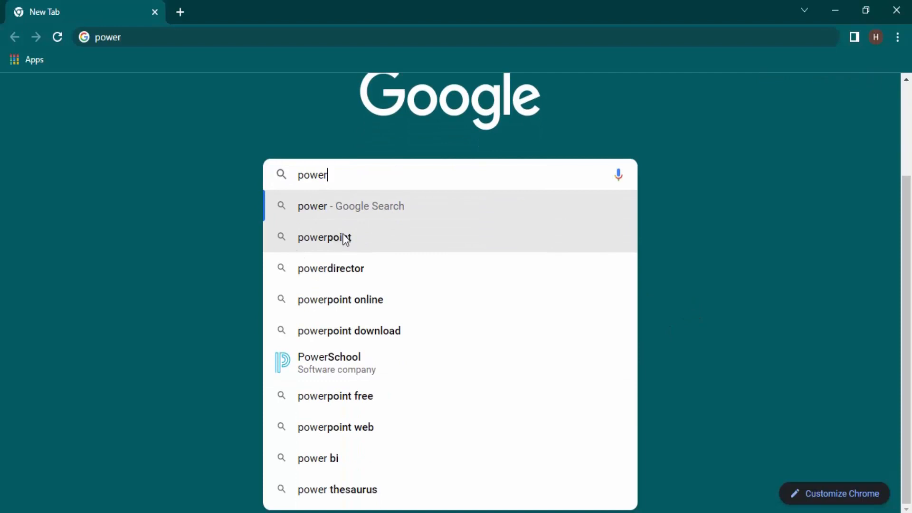
mouse_move(483, 433)
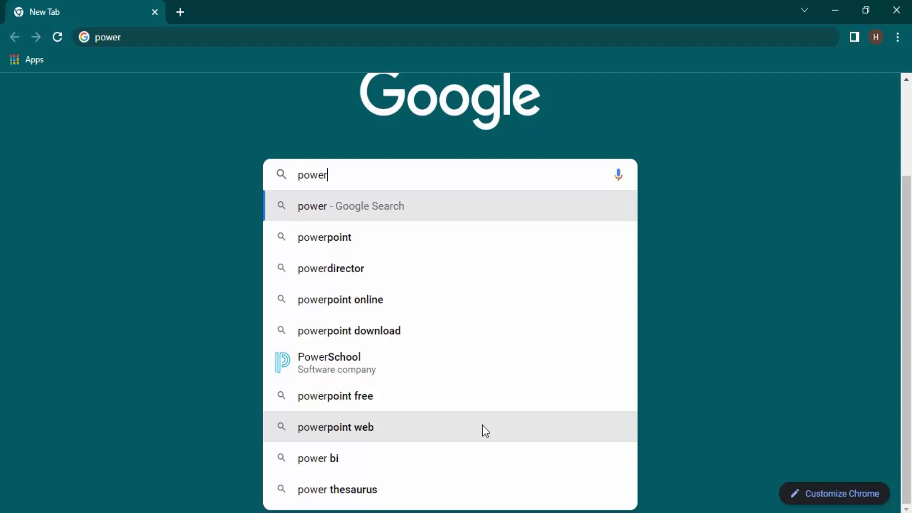
mouse_move(842, 311)
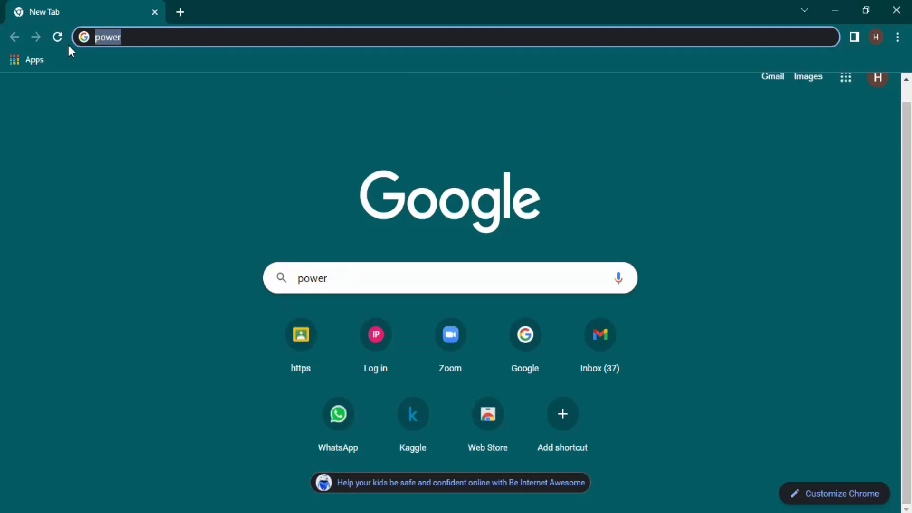
- Go to chrome://flags/#ntp-realbox in the address bar
type("chrome://flags/#ntp-realbox")
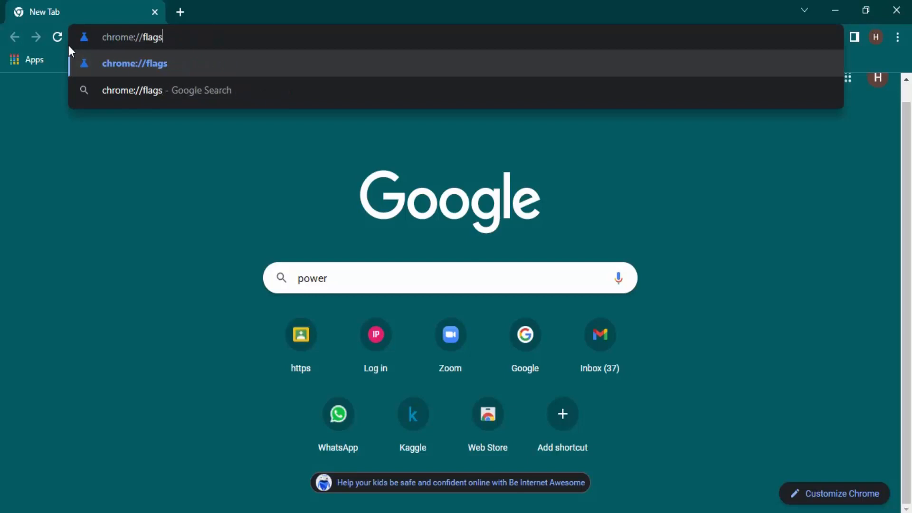
key("Backspace")
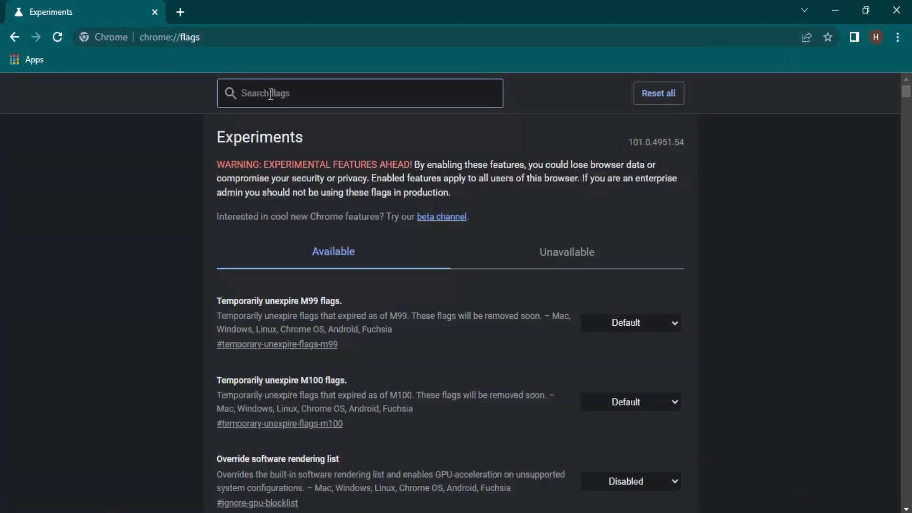
- Filter flags by "#ntp-rea" and scroll to NTP Realbox Suggestion Answers
type("#")
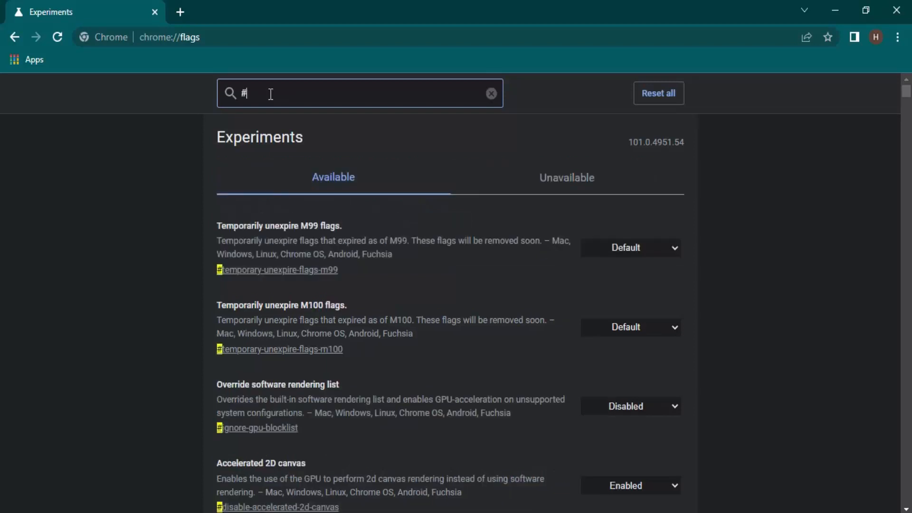
type("ntp-rea")
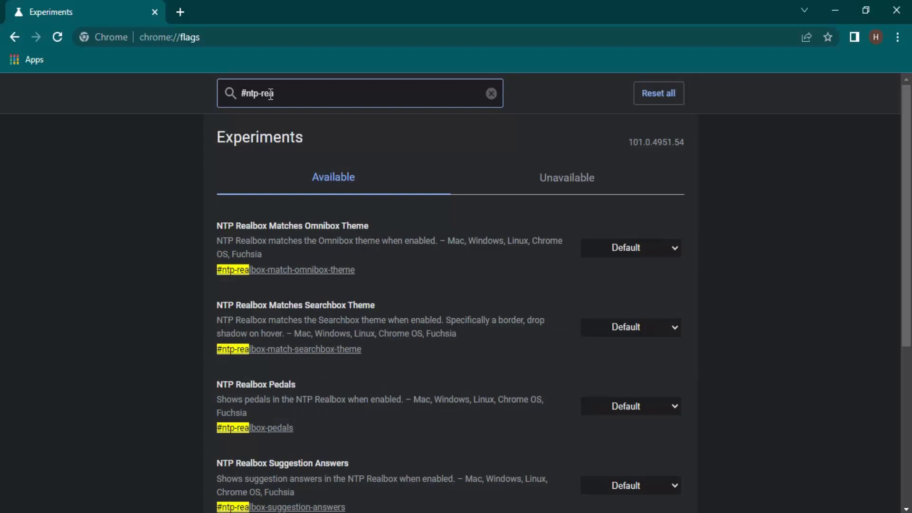
mouse_move(299, 105)
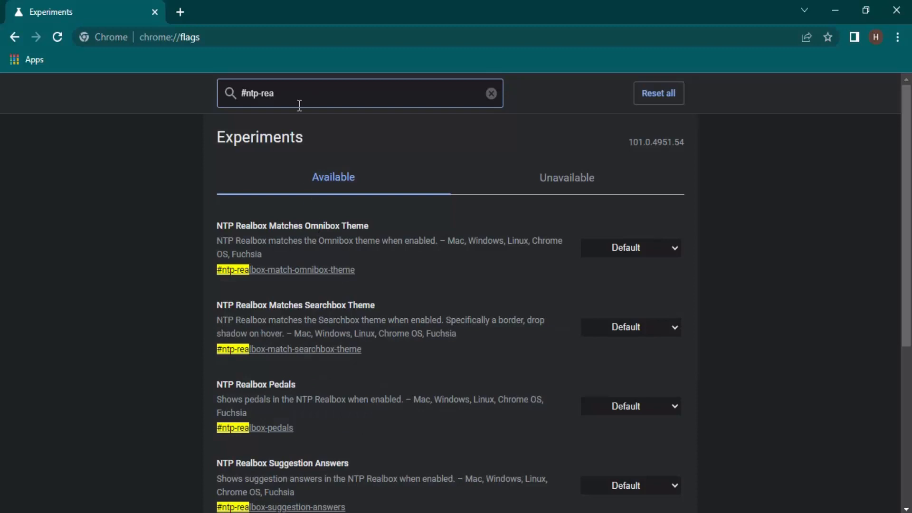
scroll("down", 3)
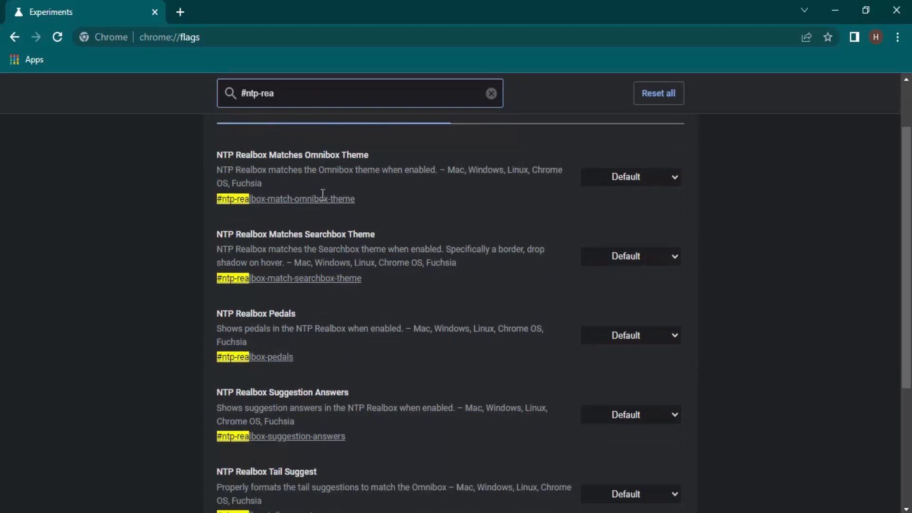
scroll("down", 3)
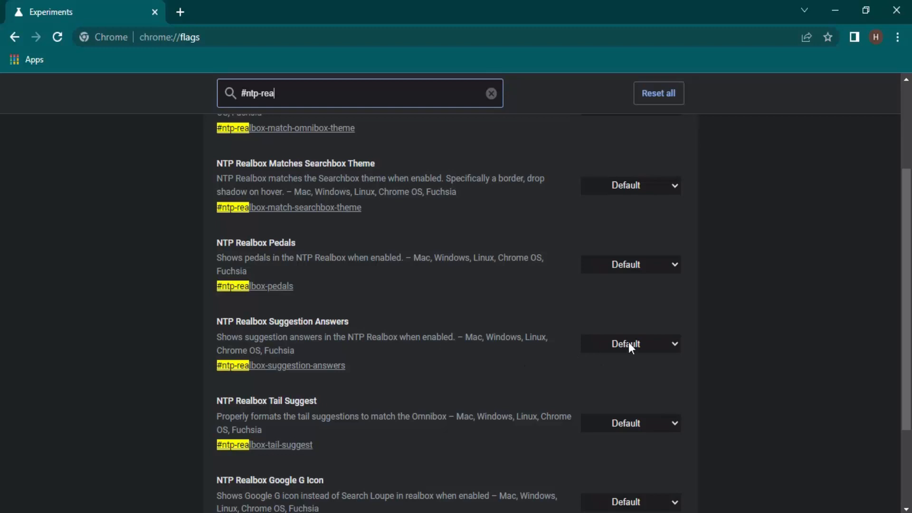
- Set the NTP Realbox Suggestion Answers flag to Enabled
left_click(630, 344)
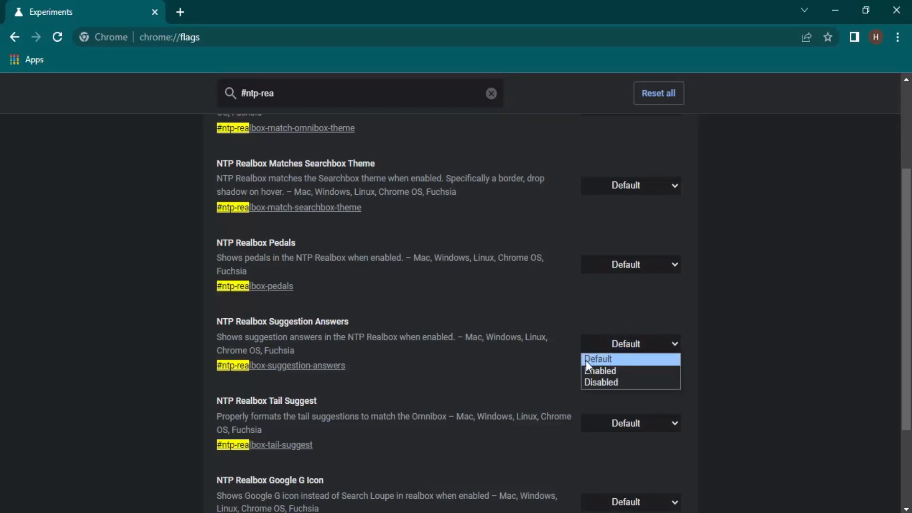
mouse_move(604, 380)
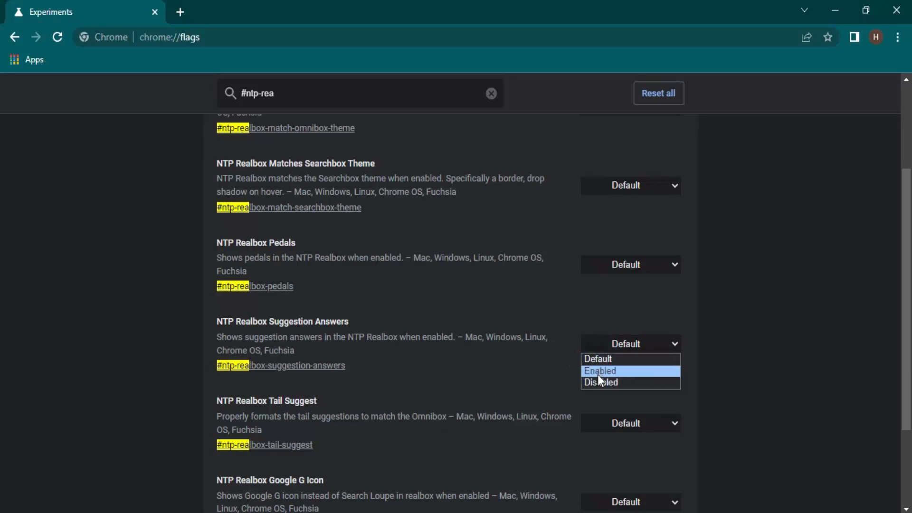
left_click(600, 370)
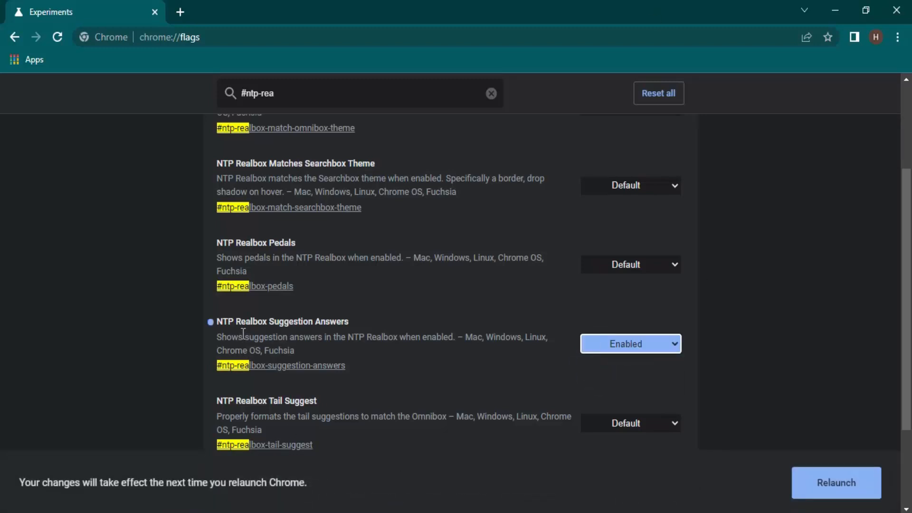
mouse_move(255, 322)
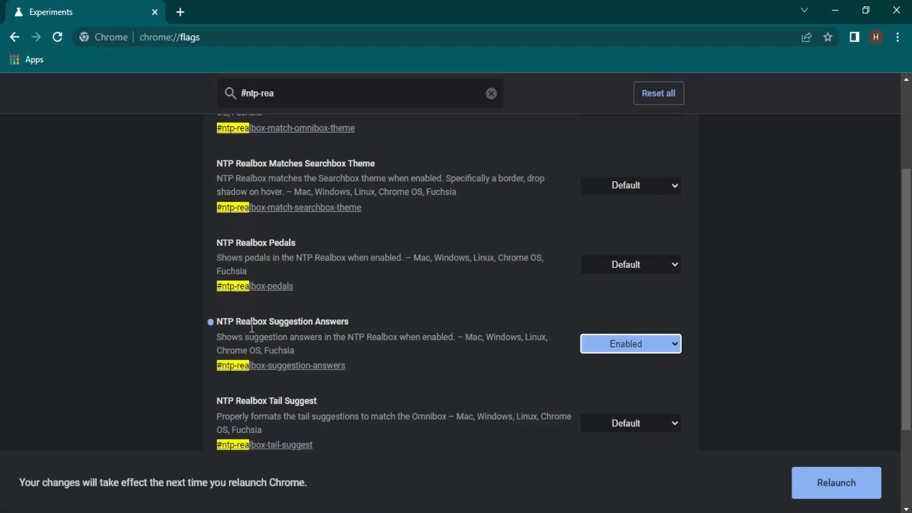
mouse_move(442, 376)
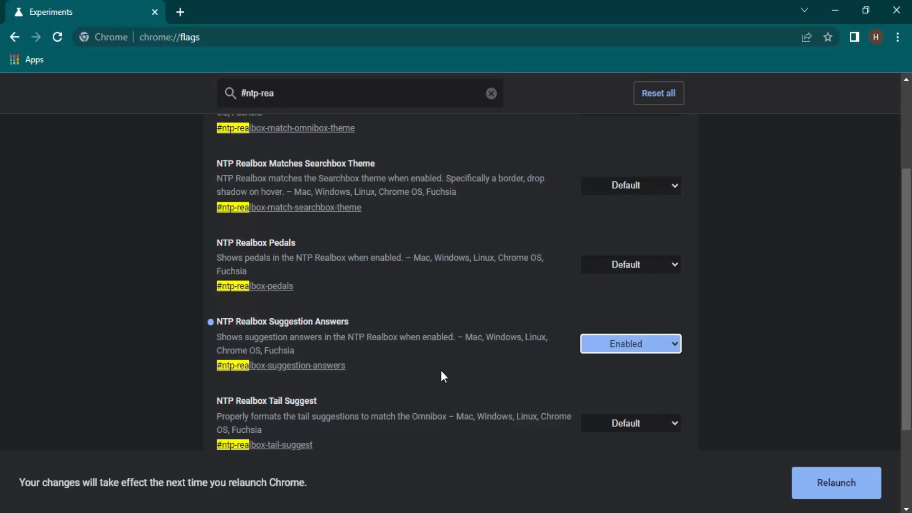
mouse_move(417, 341)
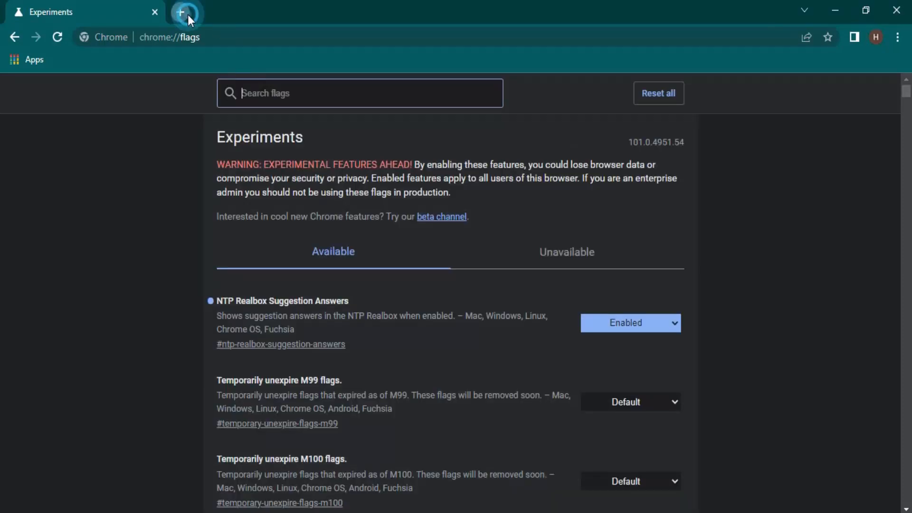
- Open a new tab and type "power" into its search box
left_click(179, 12)
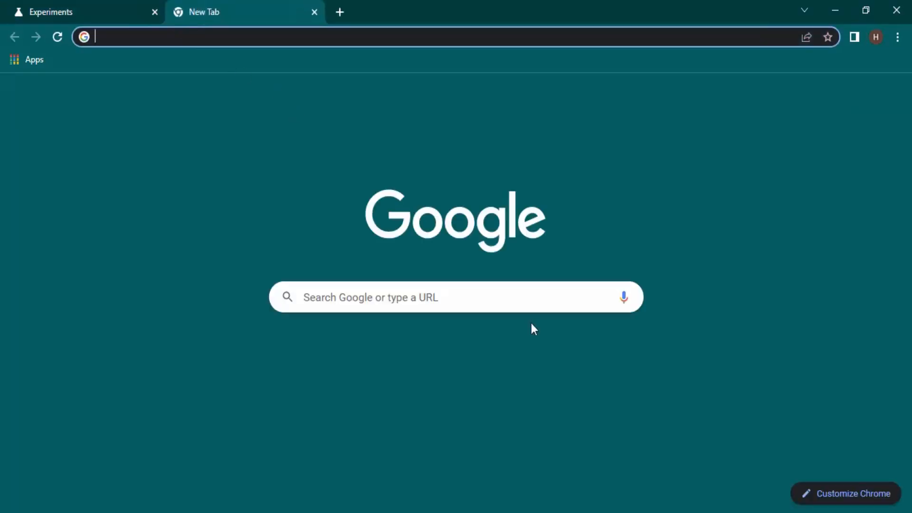
left_click(454, 297)
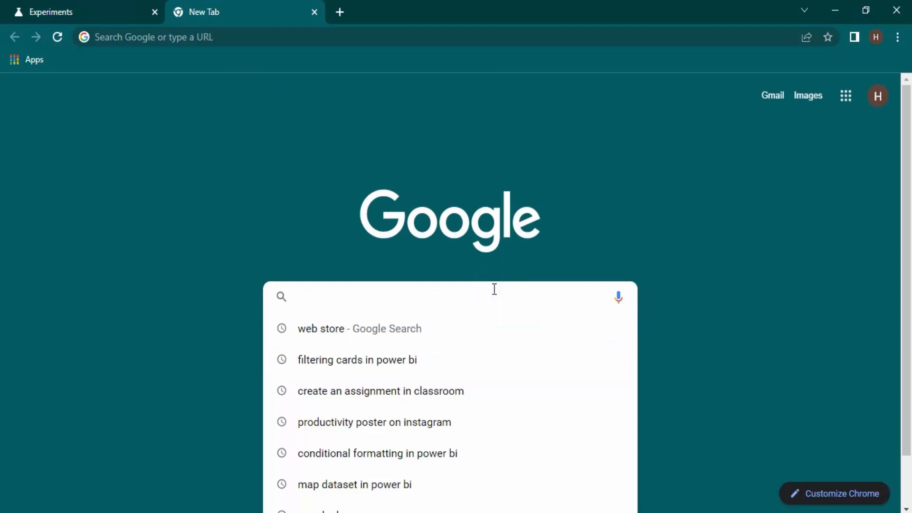
type("power")
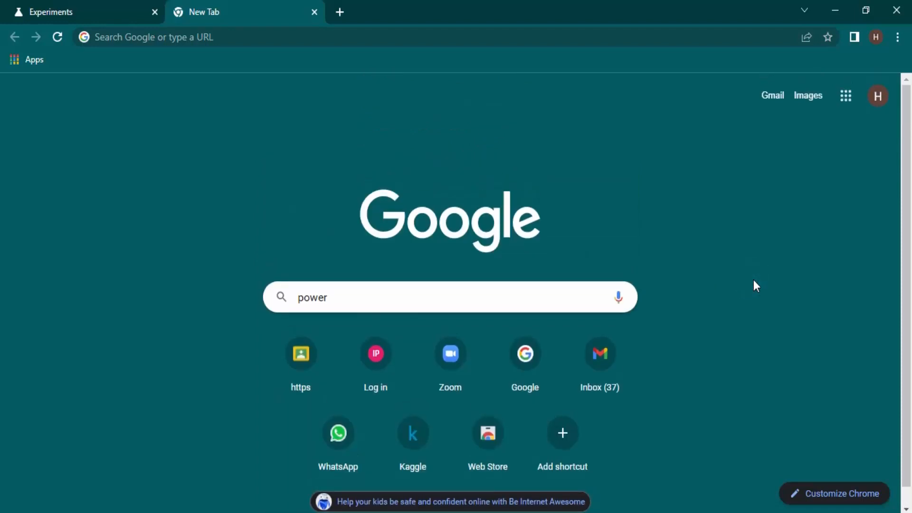
mouse_move(373, 372)
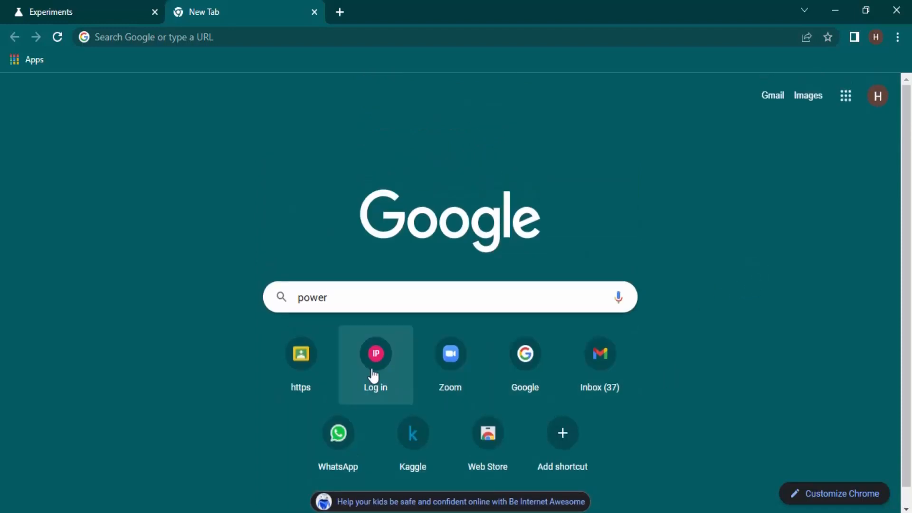